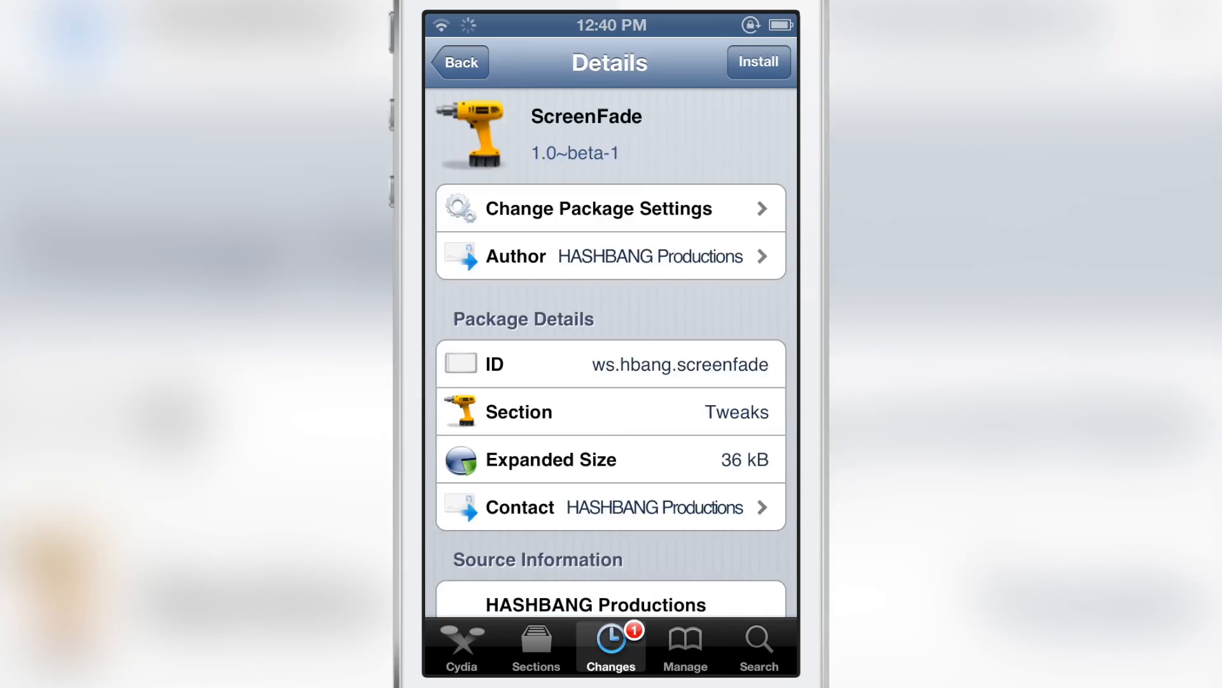
# Install the ScreenFade tweak after reviewing its description, confirming so the log reports 'Installed ScreenFade'
pyautogui.scroll(3)
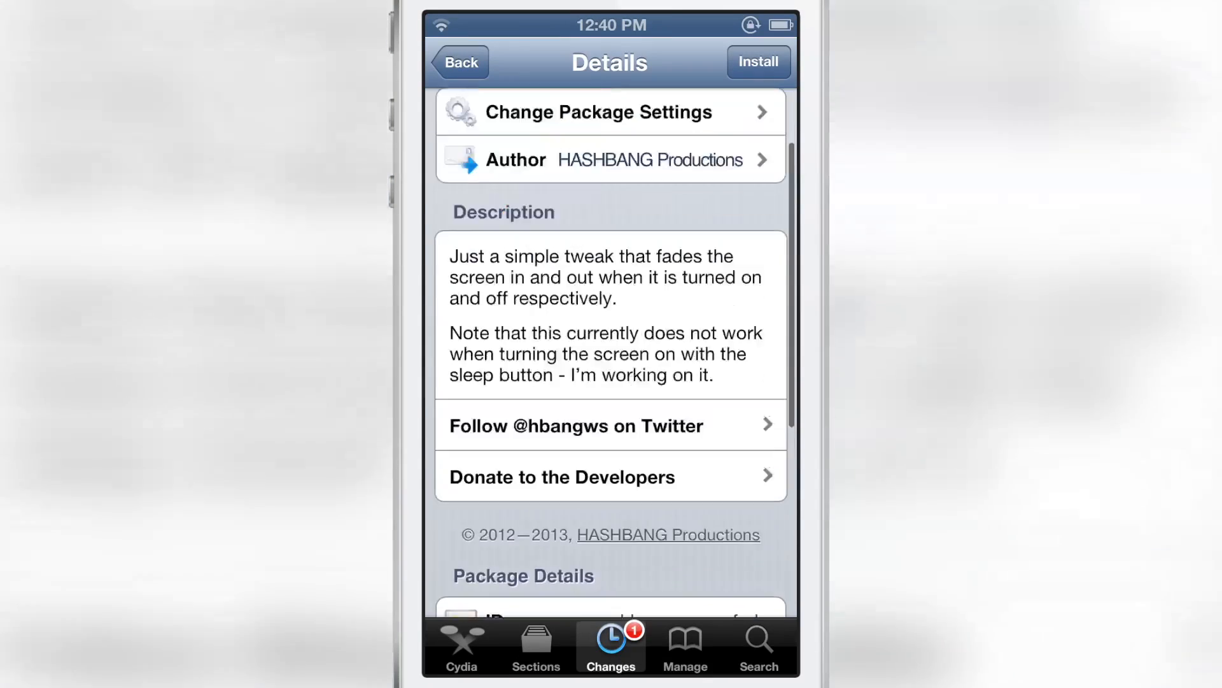
pyautogui.scroll(-3)
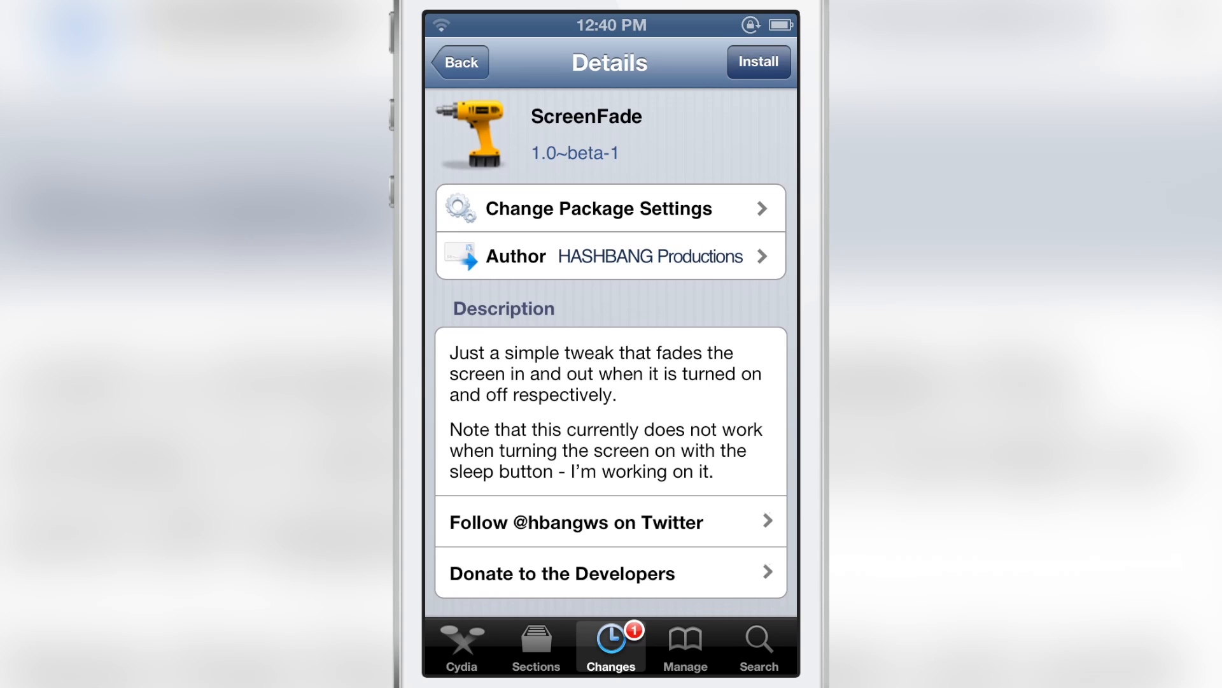
pyautogui.click(757, 63)
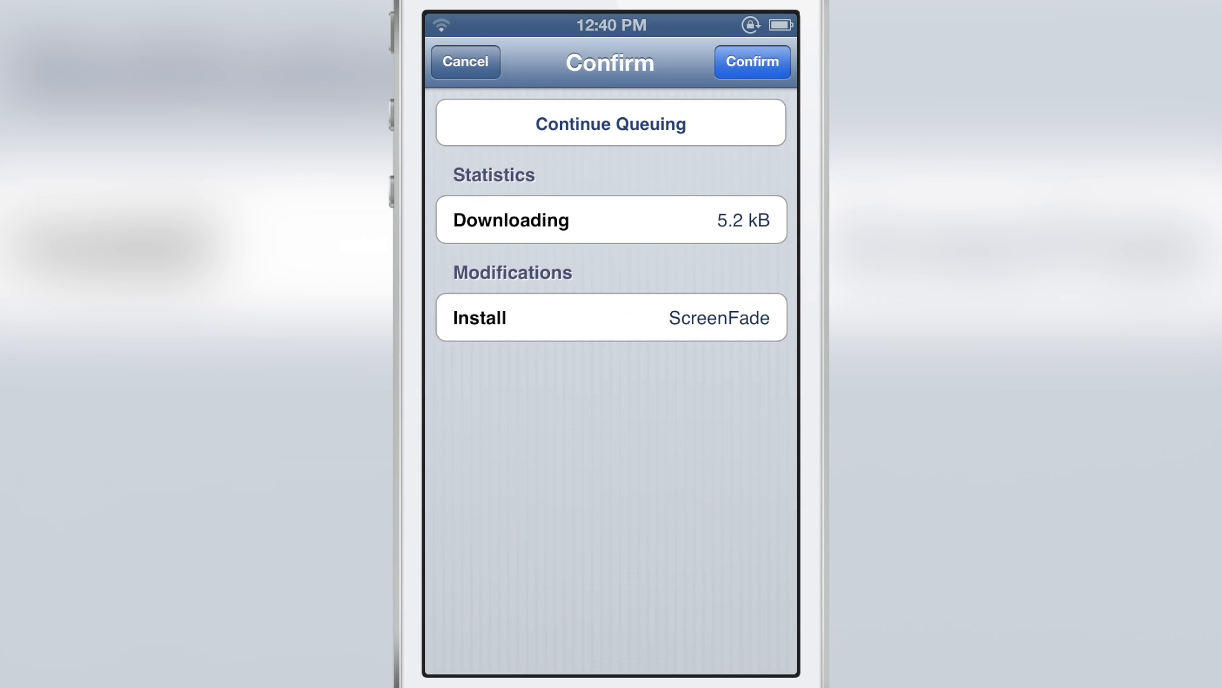
pyautogui.click(753, 61)
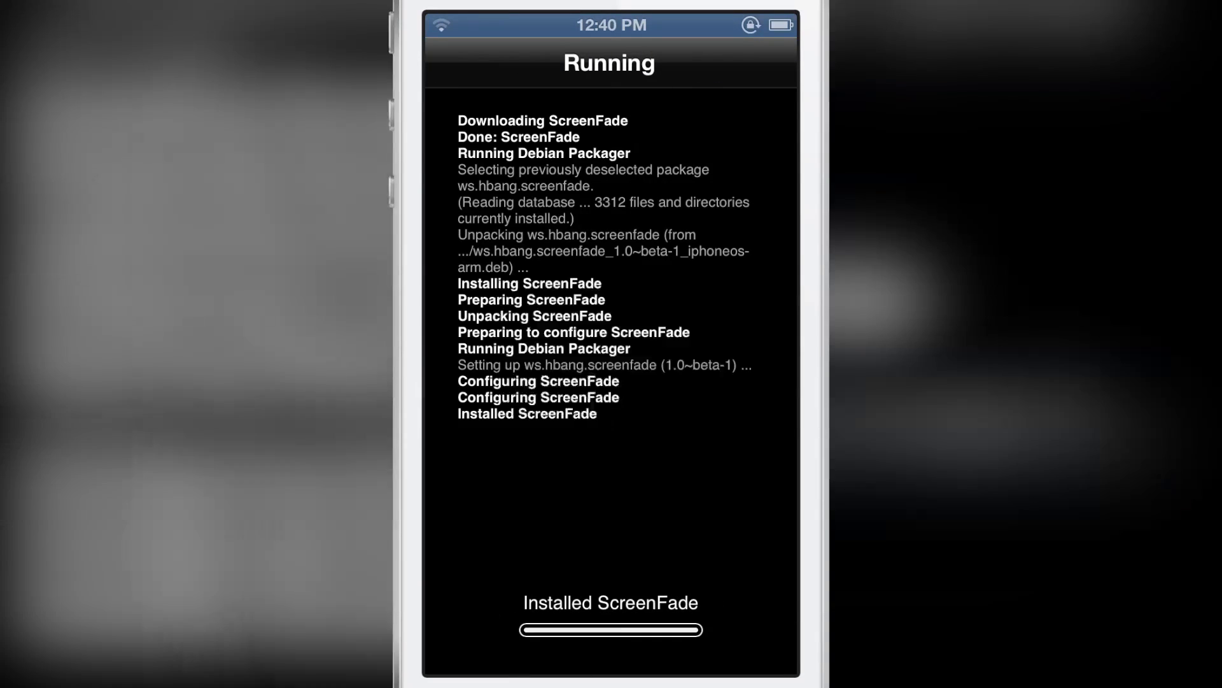